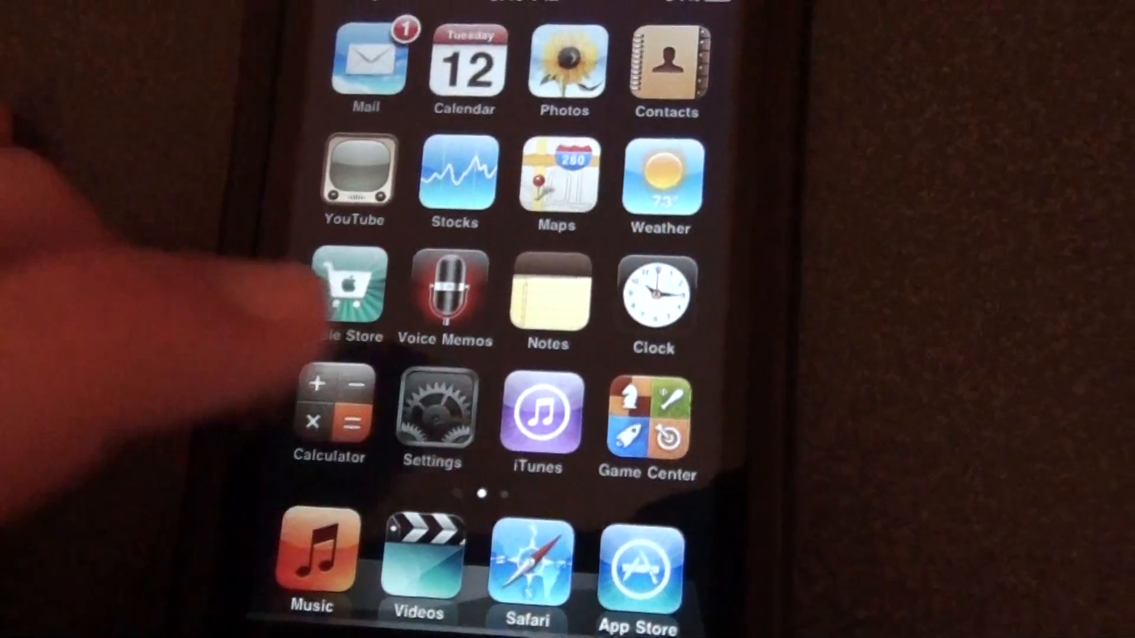
- Launch TinyUmbrella with the iPod connected so it detects the iPod2G on 4.1 (8B117)
click(432, 413)
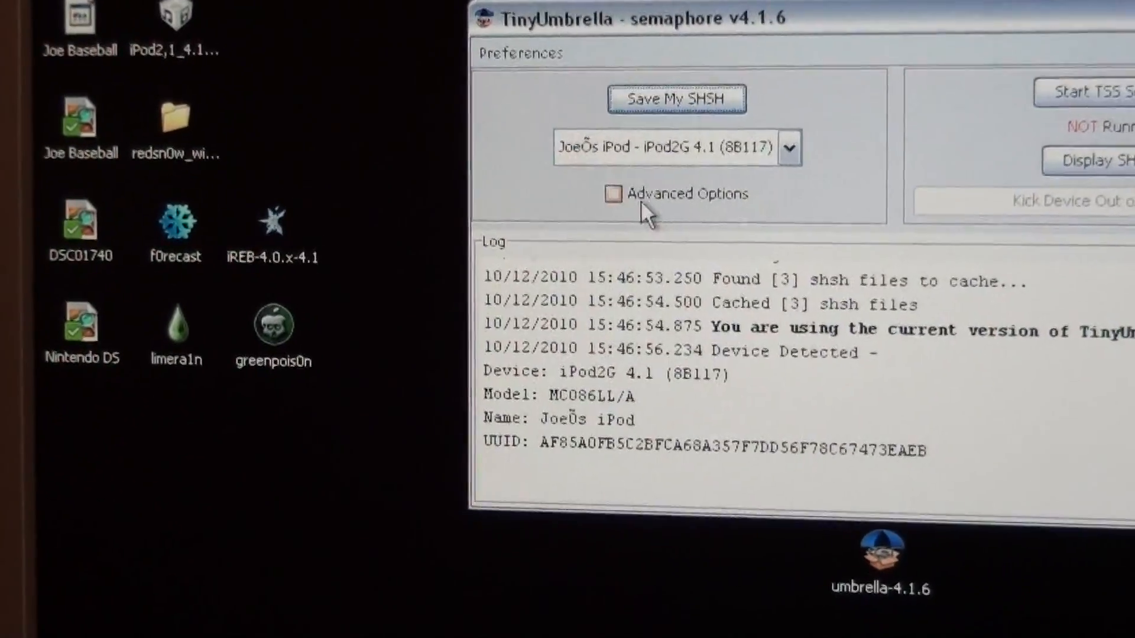
- Enable Advanced Options and choose iPod2G 3.1.2 (7D11) as the SHSH request version
click(614, 192)
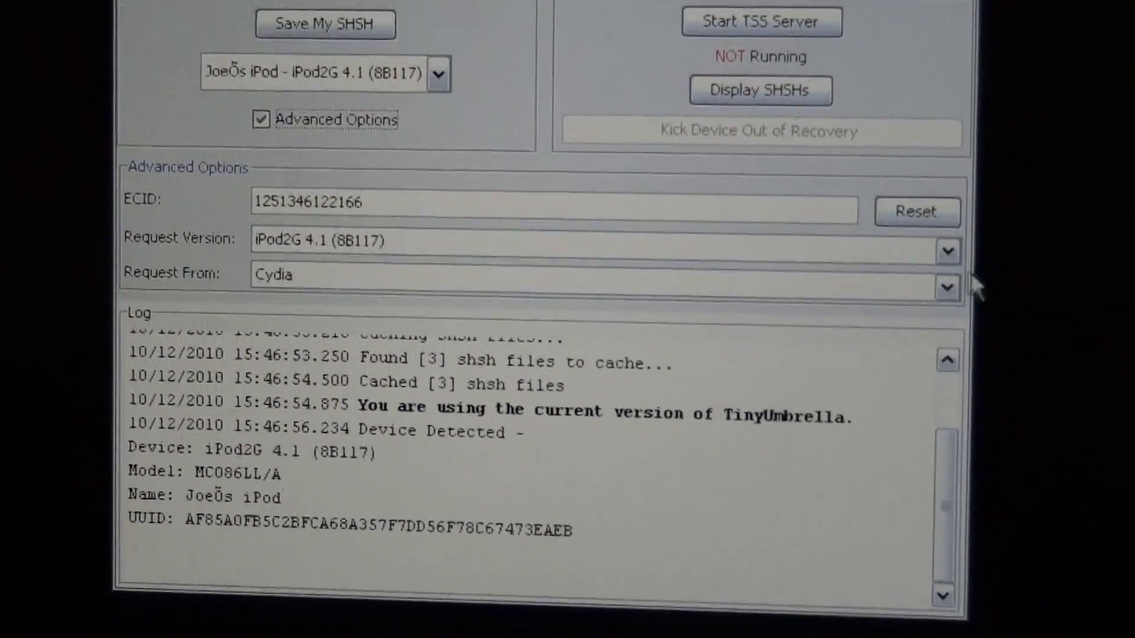
click(944, 251)
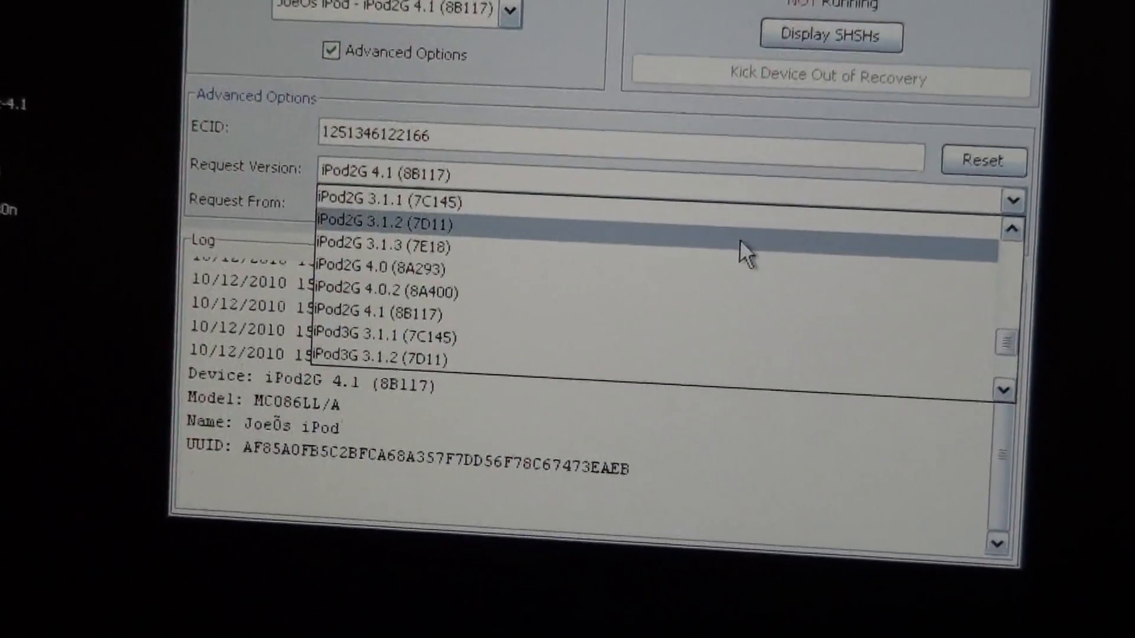
click(387, 222)
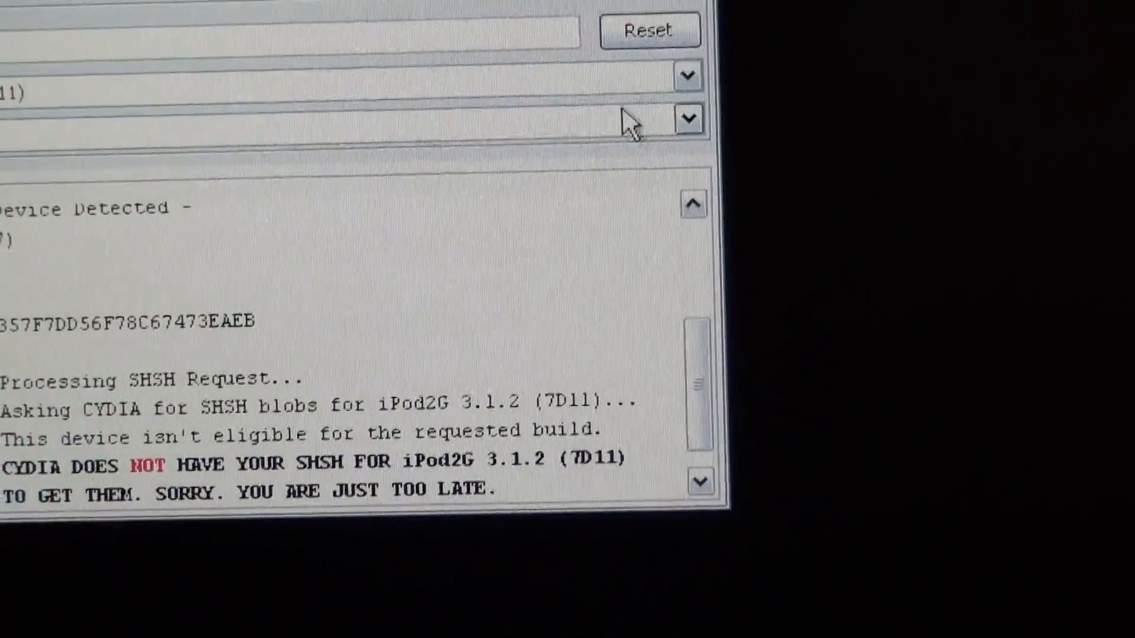
click(686, 119)
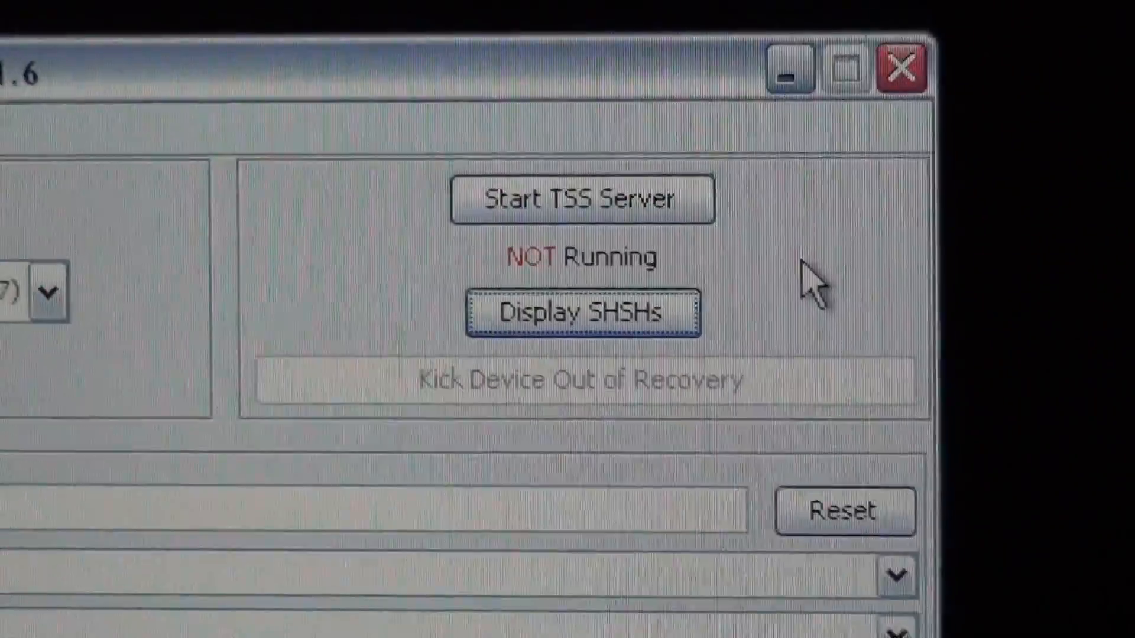
- Display the cached SHSH blobs, listing iPod2G 4.0, 4.0.2 and 4.1 in the log
click(582, 312)
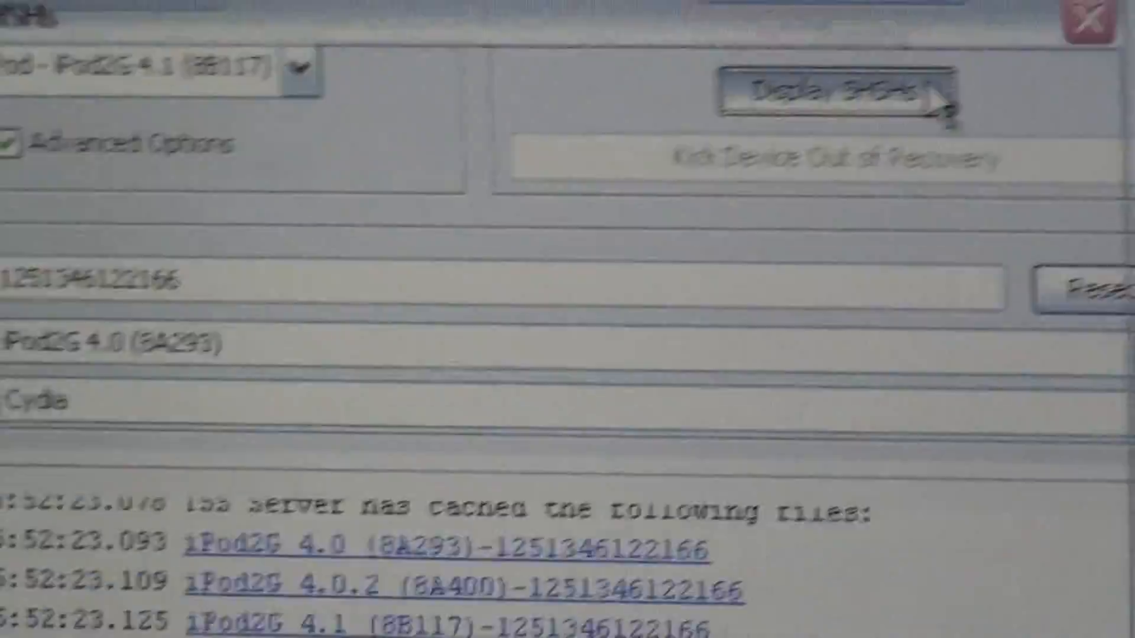
click(832, 100)
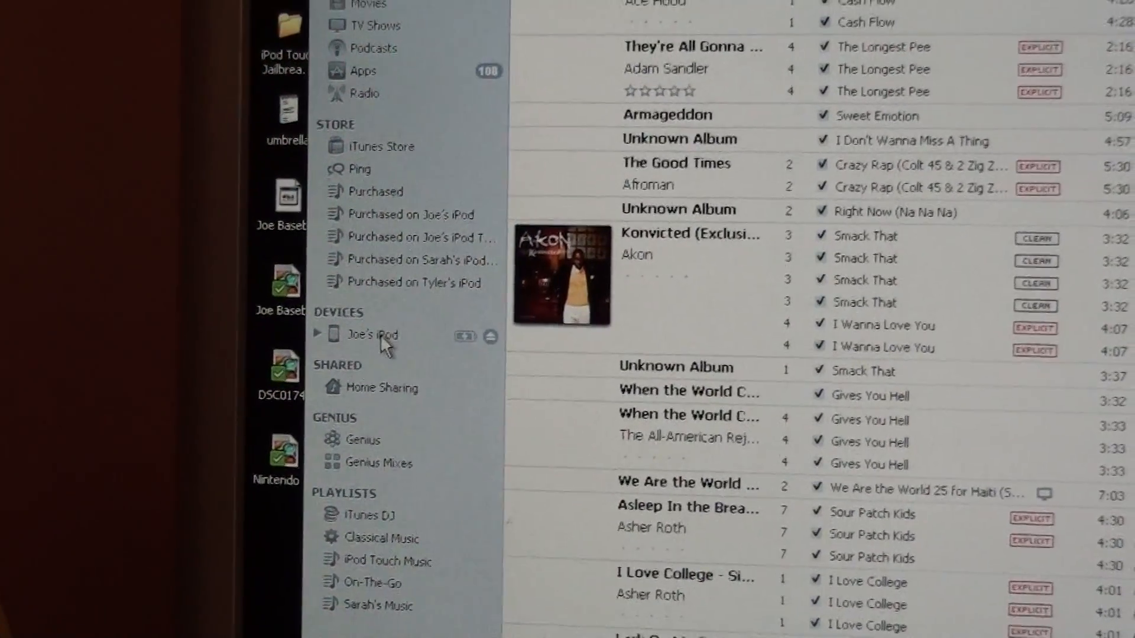
- Select the iPod under DEVICES to show its summary page with software version 4.1
click(373, 335)
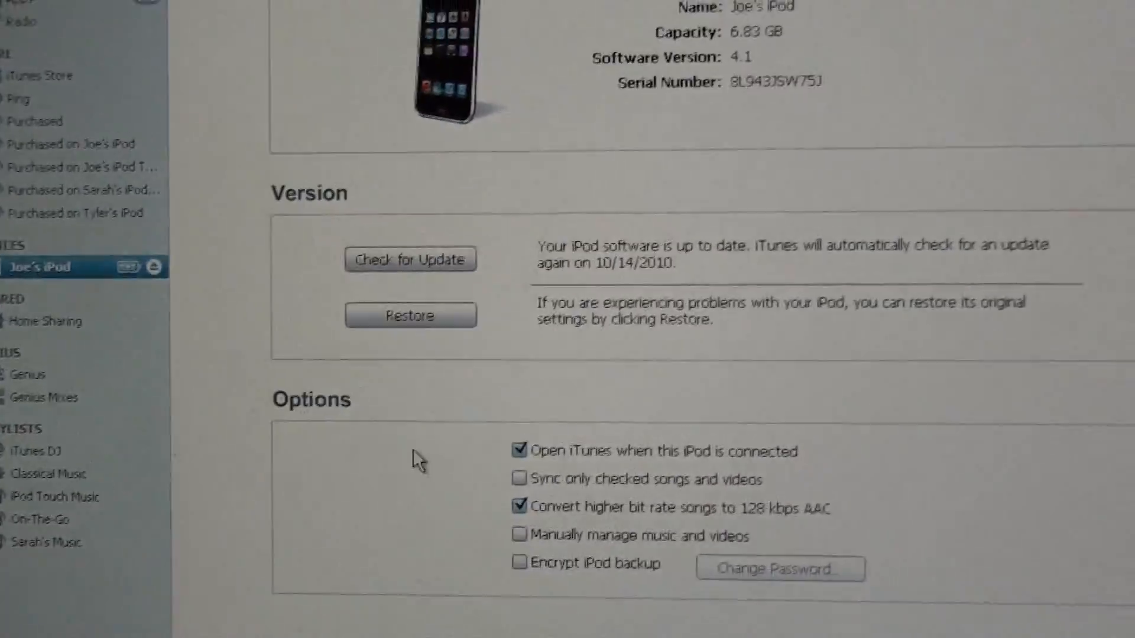
scroll(down, 3)
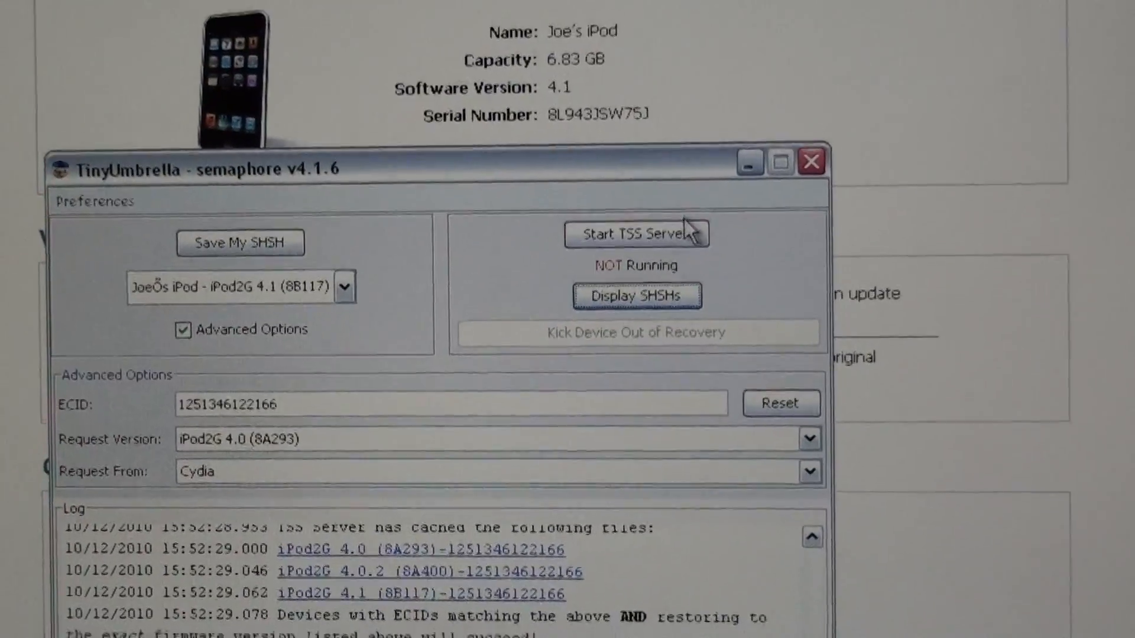
- Start the TSS server until it shows Running, then minimize TinyUmbrella back to iTunes
click(637, 233)
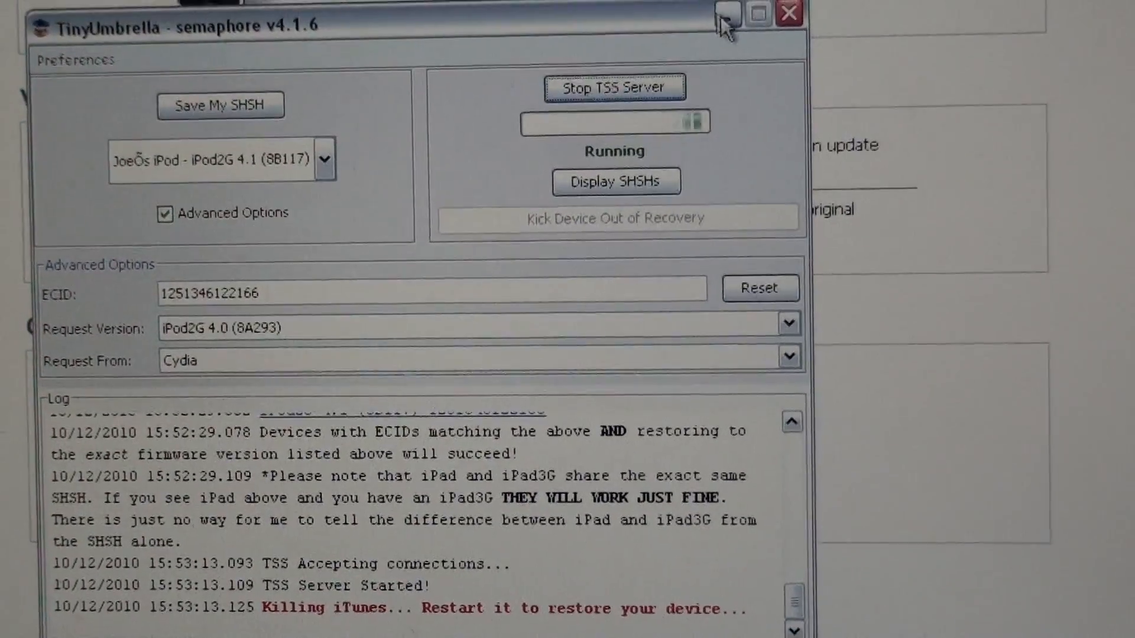
click(727, 13)
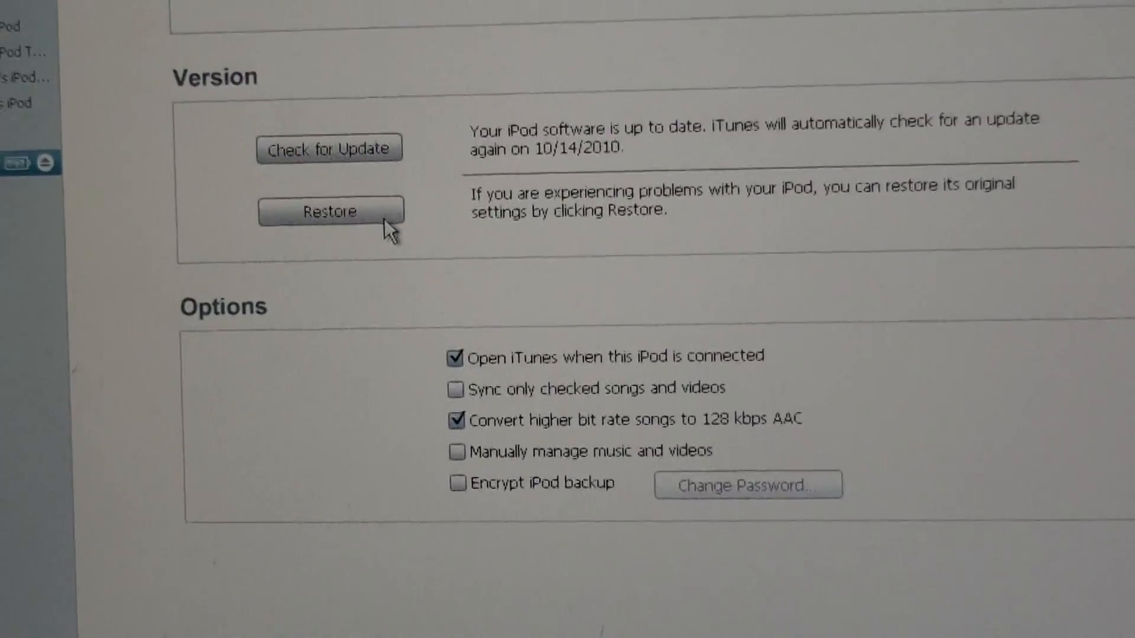
- Shift-Restore from the iPod Touch Jailbreak Firmwares 4.0 ipsw and confirm the erase and restore
scroll(up, 3)
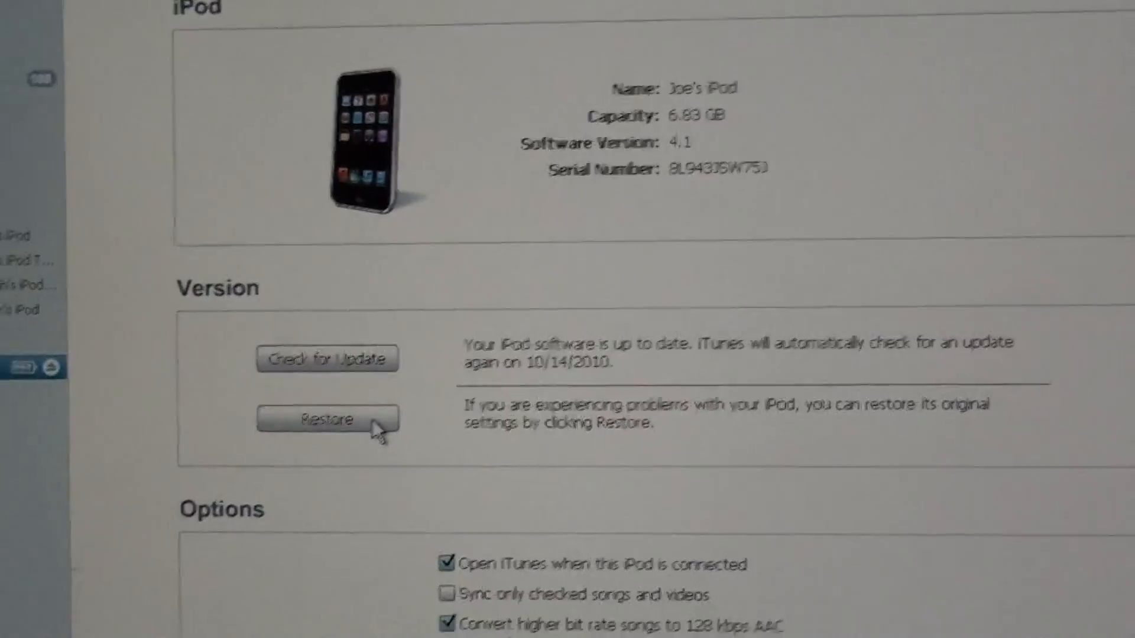
click(326, 419)
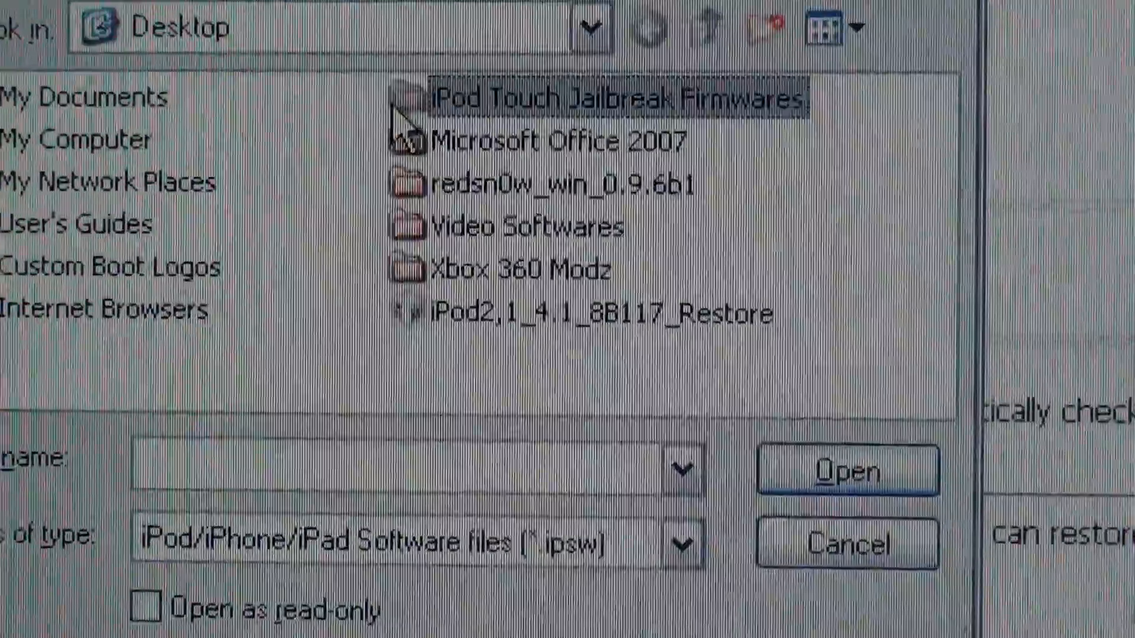
double_click(614, 96)
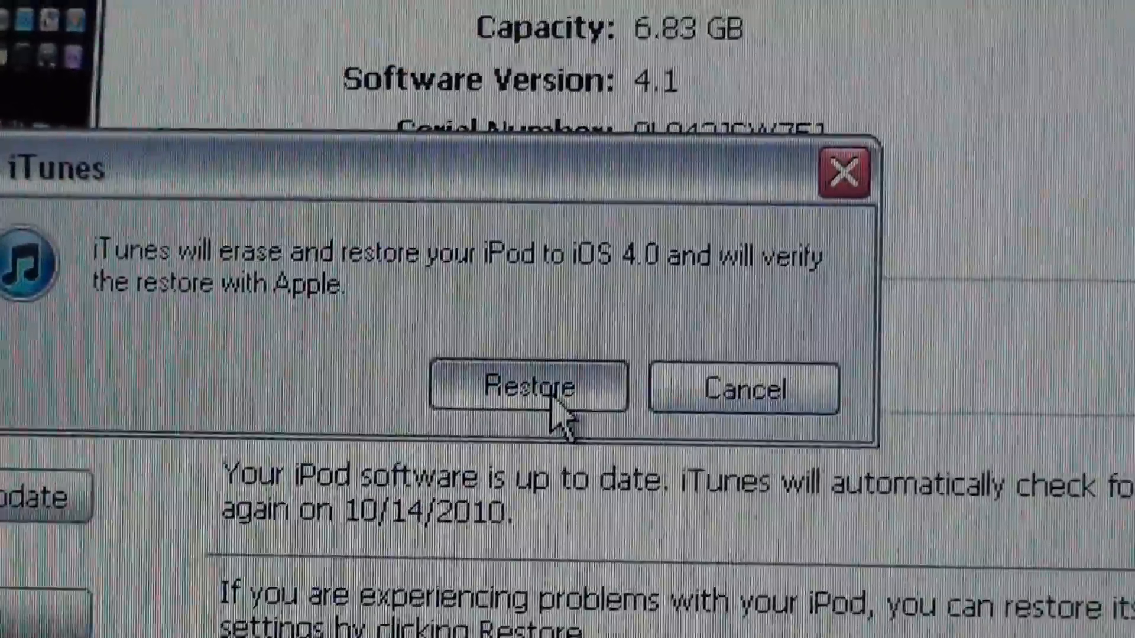
click(525, 386)
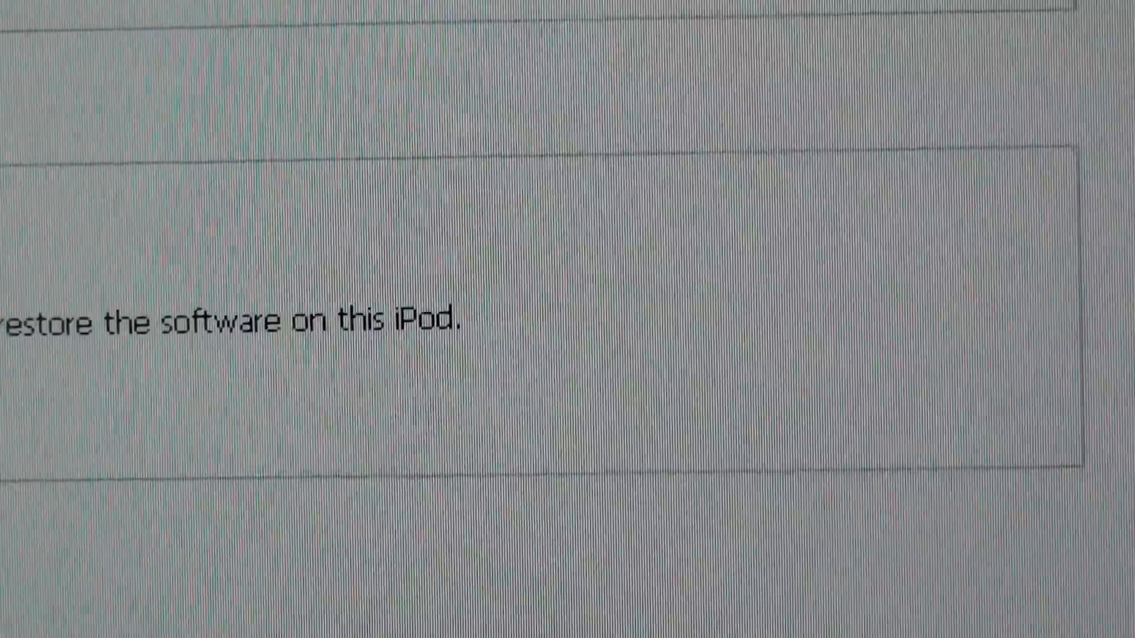